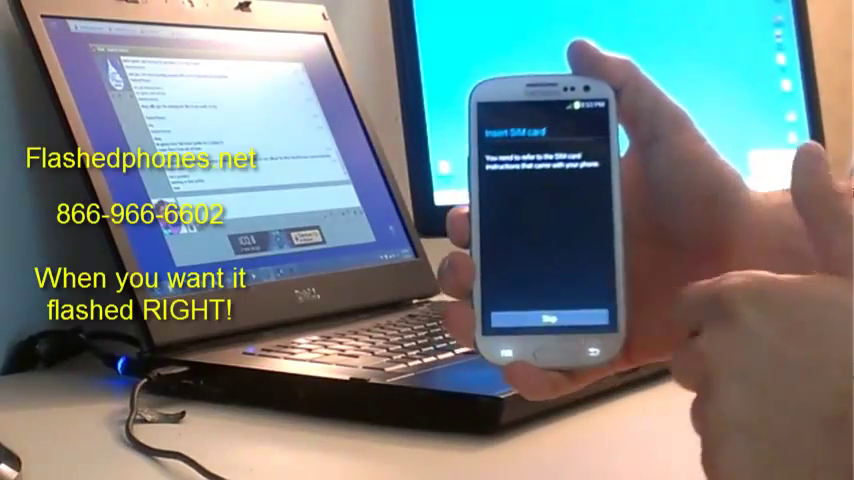
Step: Skip the Insert SIM card screen and continue past Use Google Location
click(545, 319)
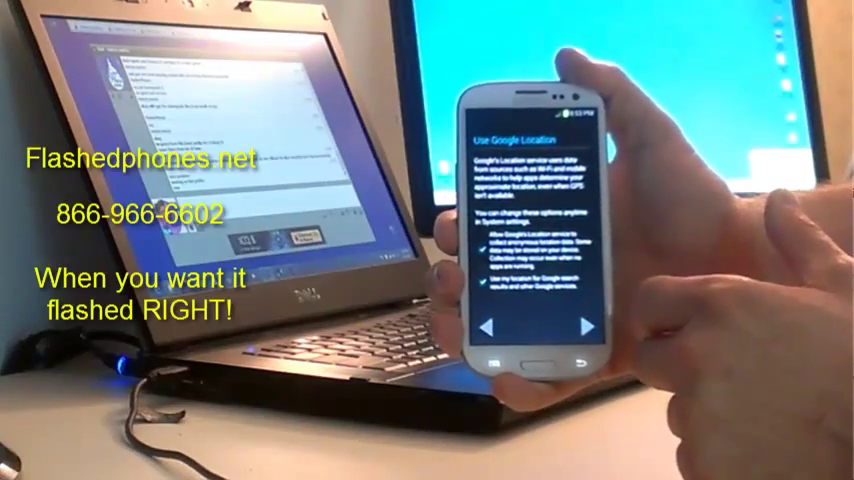
click(573, 333)
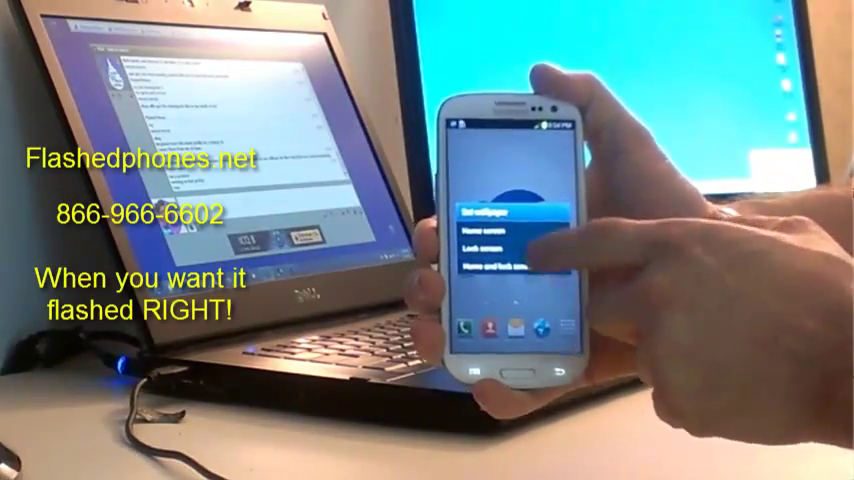
Step: Choose where the wallpaper applies in the Set wallpaper menu
click(490, 216)
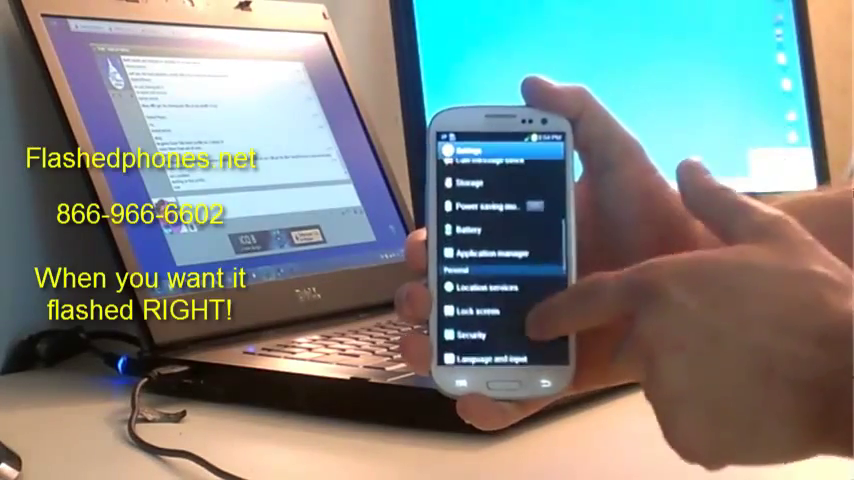
Step: Scroll Settings down to the FreeGS3 Control Panel with Wifi Tether and QuickPanel
scroll(down, 3)
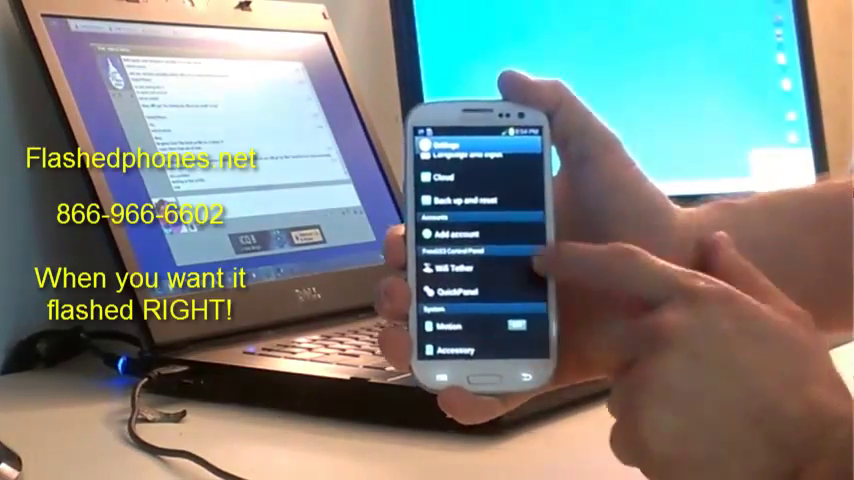